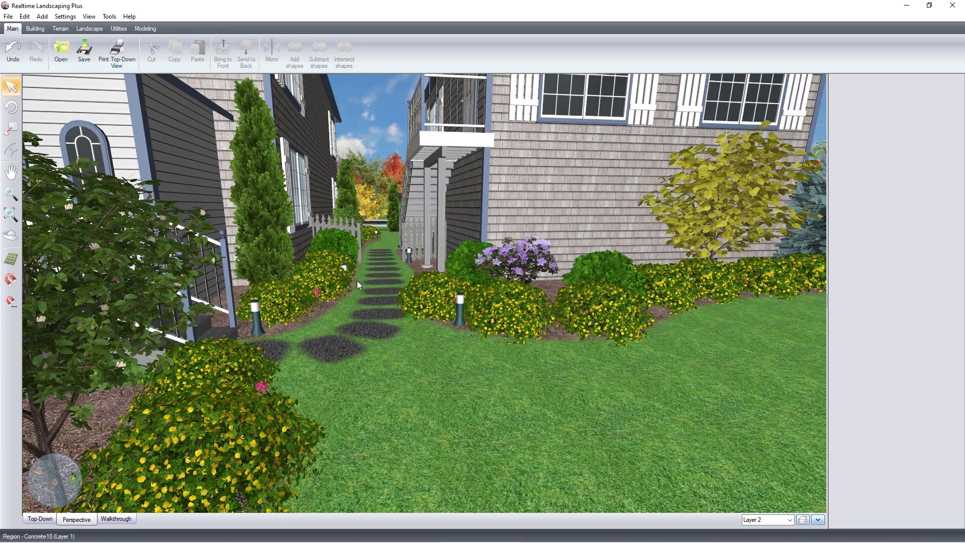
Open the Picture tool from the Landscape tab to begin adding a picture
{"action": "left_click", "coordinate": [90, 28]}
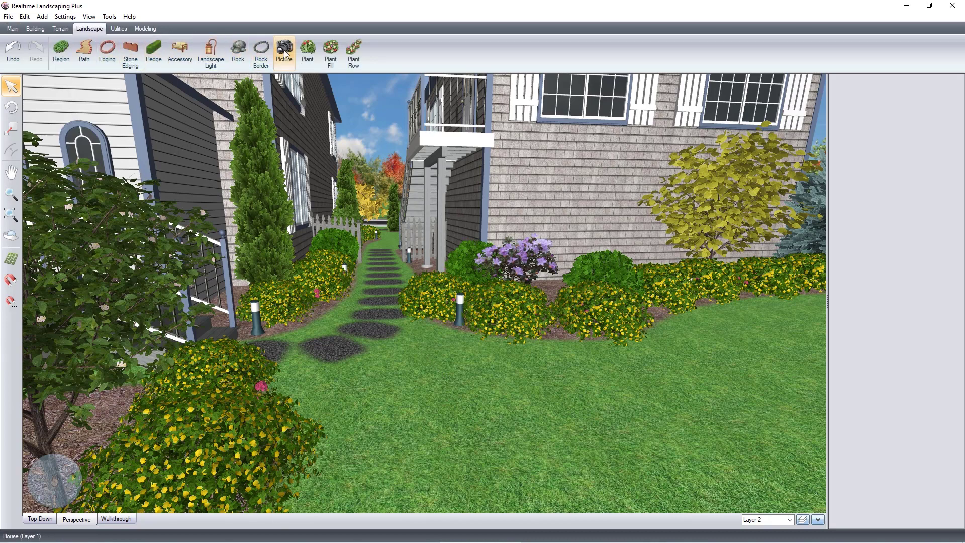
{"action": "left_click", "coordinate": [284, 48]}
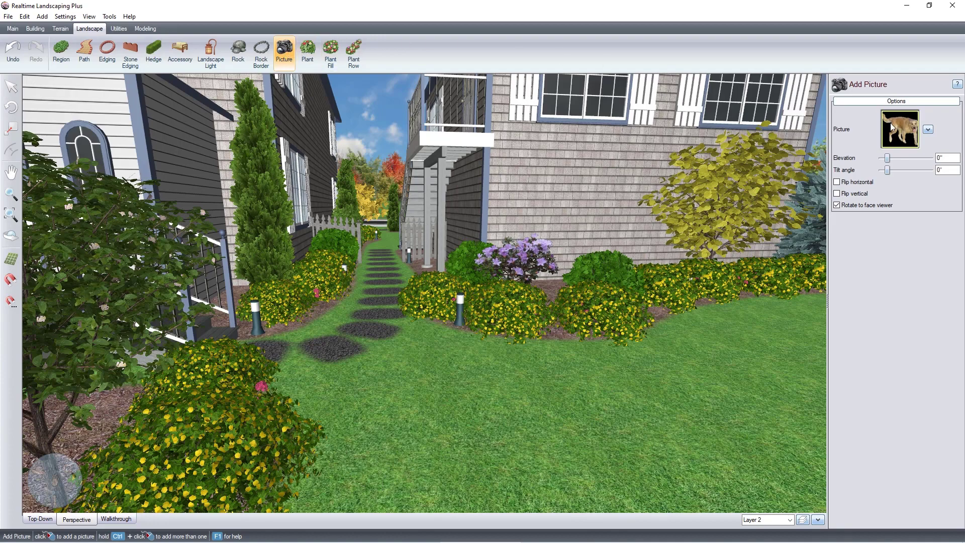
Browse the Choose artwork library under the All category, keeping Dog6 selected
{"action": "left_click", "coordinate": [898, 129]}
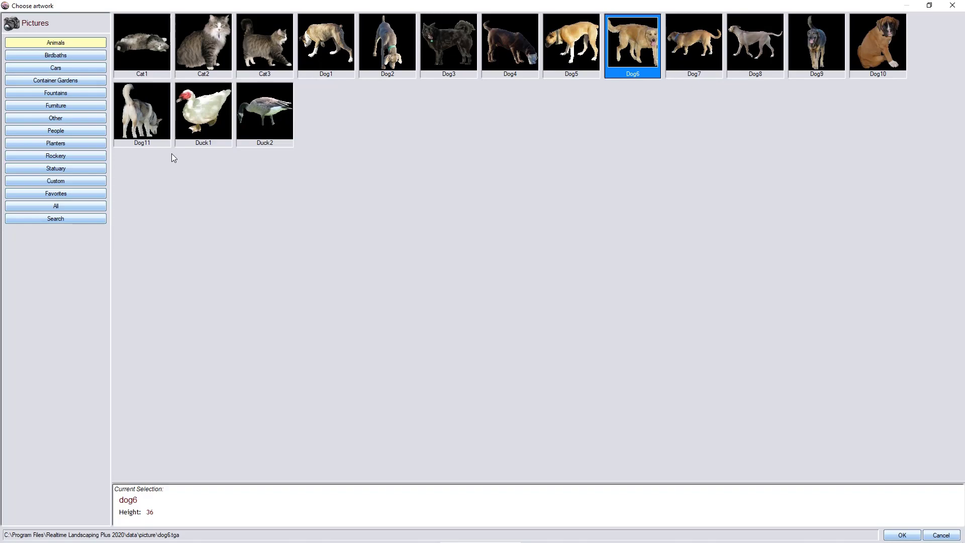
{"action": "left_click", "coordinate": [55, 206]}
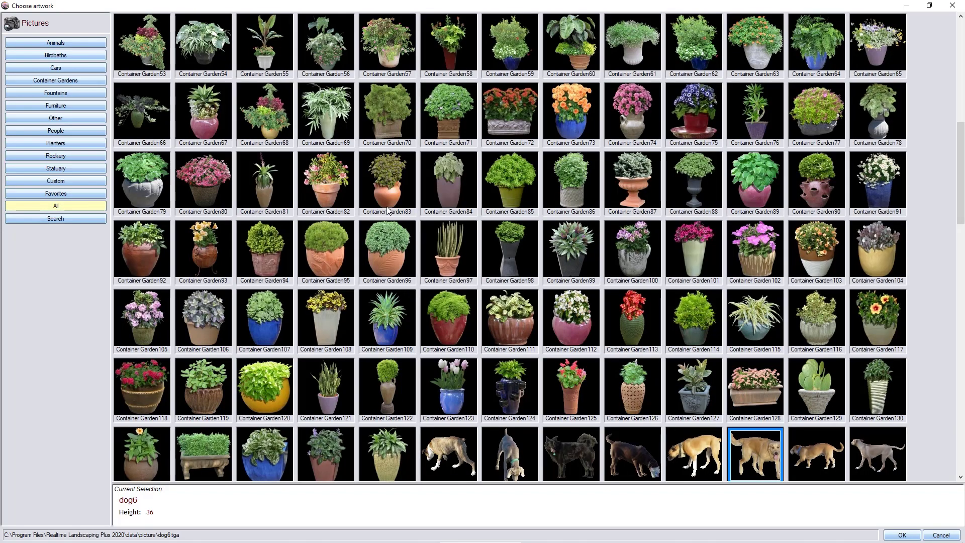
{"action": "scroll", "scroll_direction": "down", "scroll_amount": 3}
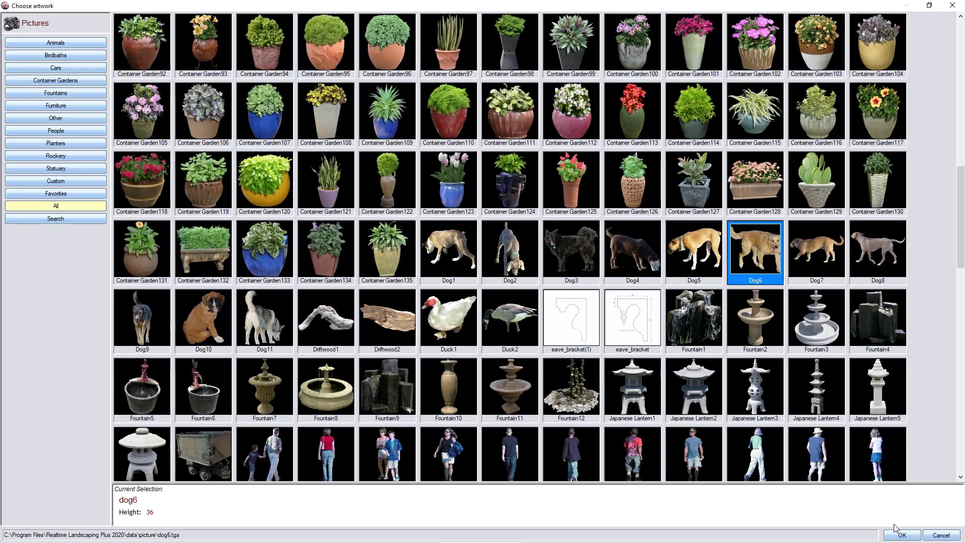
Confirm Dog6 and turn off Rotate to face viewer for the placed dog picture
{"action": "left_click", "coordinate": [903, 534]}
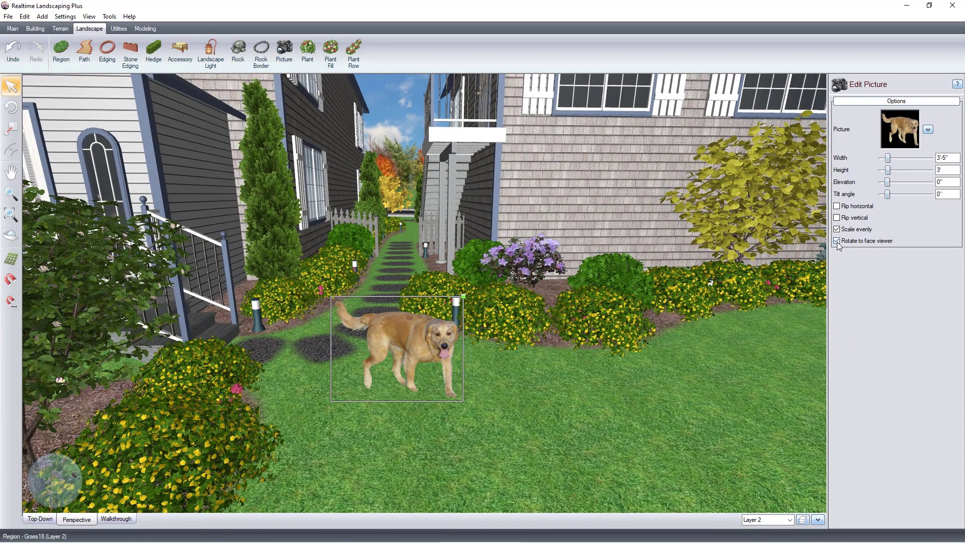
{"action": "left_click", "coordinate": [836, 241]}
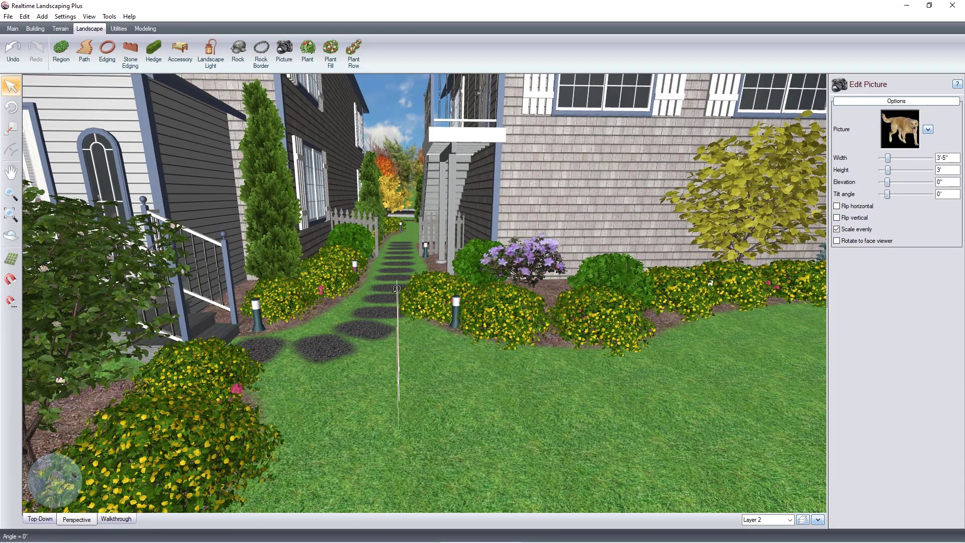